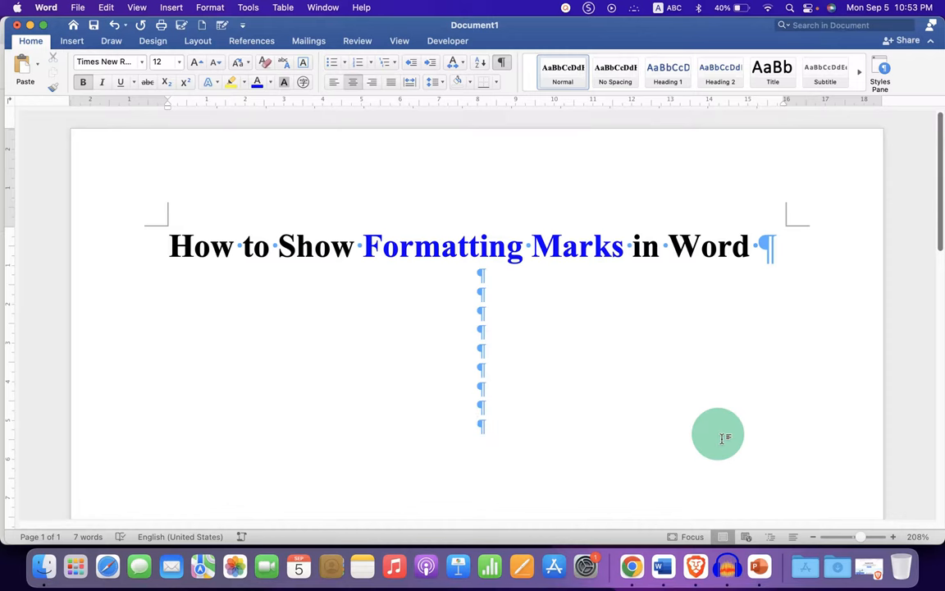
pyautogui.moveTo(558, 292)
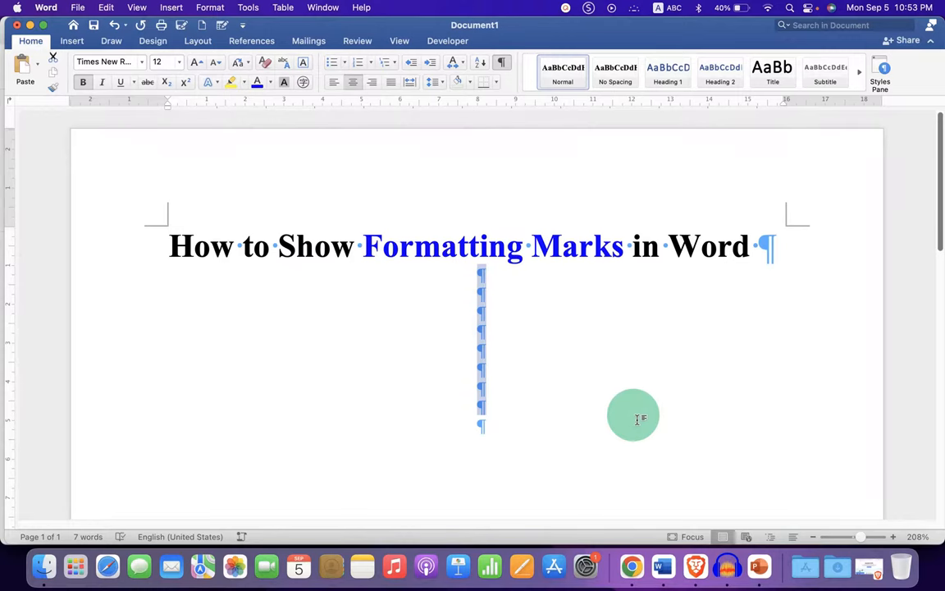
# Step: Hide the paragraph and space marks so the title reads as plain text
pyautogui.click(502, 63)
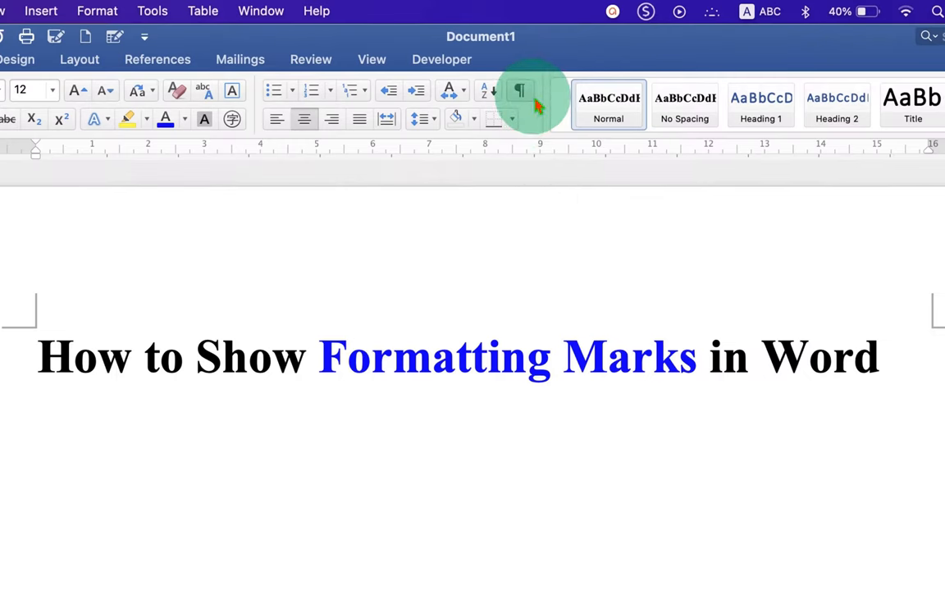
pyautogui.moveTo(520, 90)
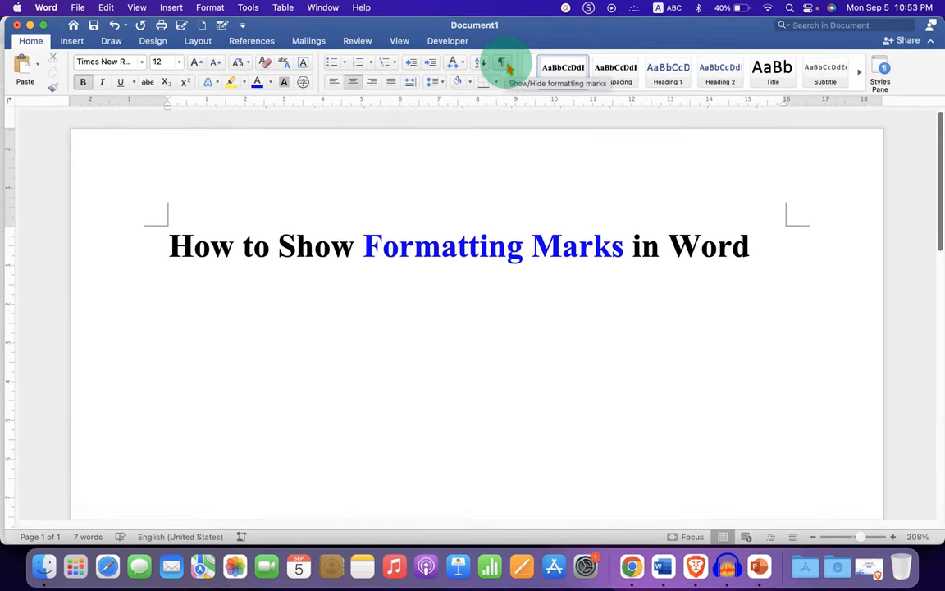
pyautogui.click(502, 62)
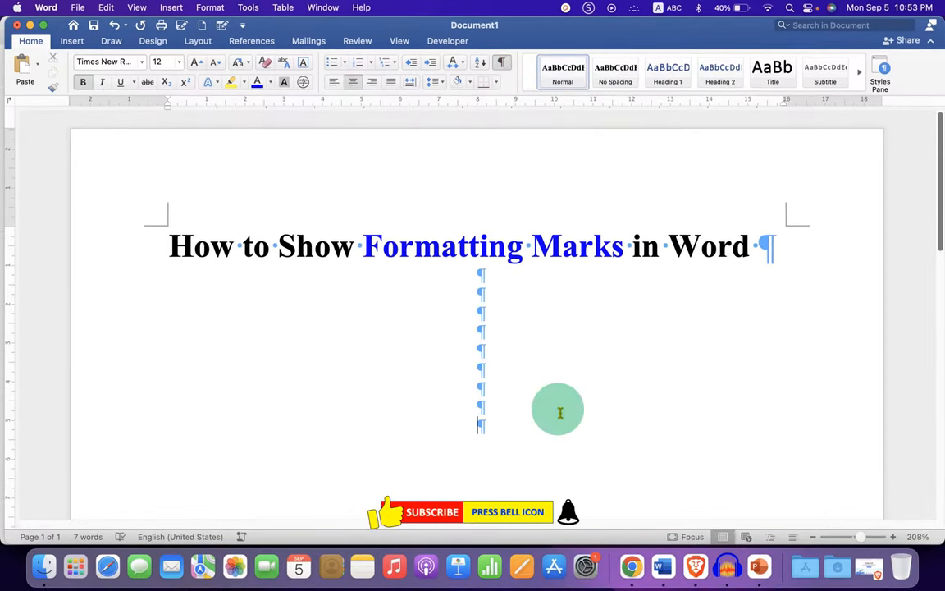
pyautogui.moveTo(555, 429)
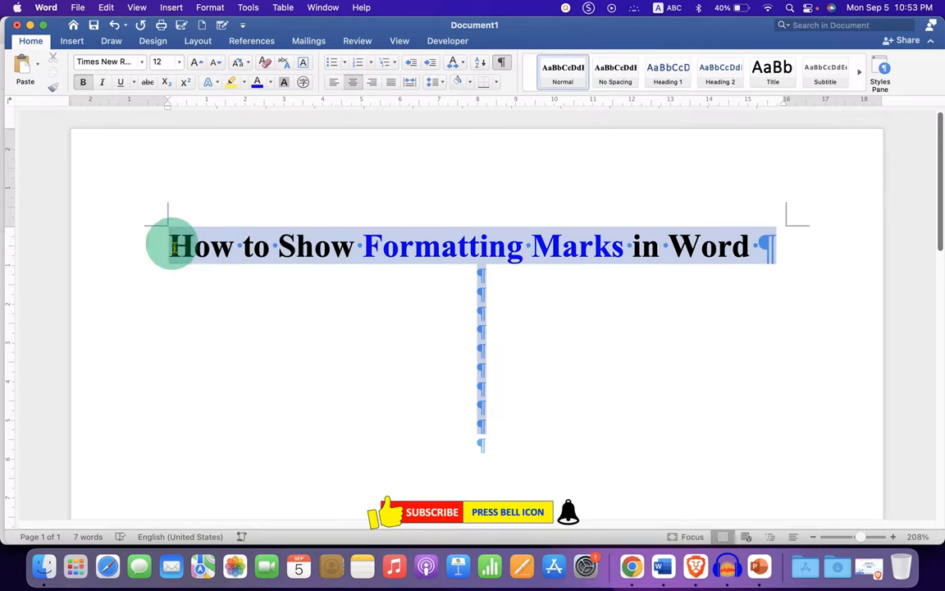
pyautogui.click(502, 62)
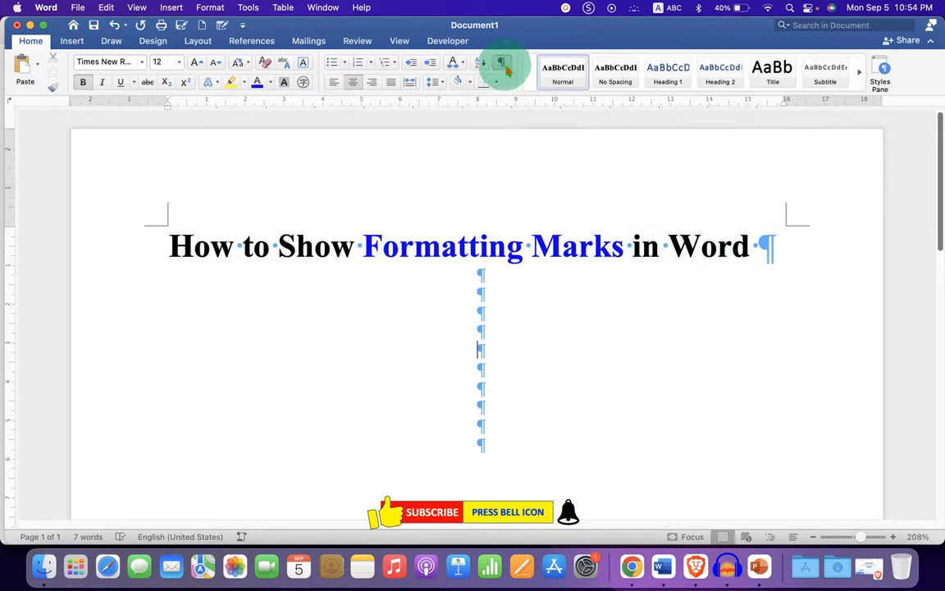
pyautogui.moveTo(502, 62)
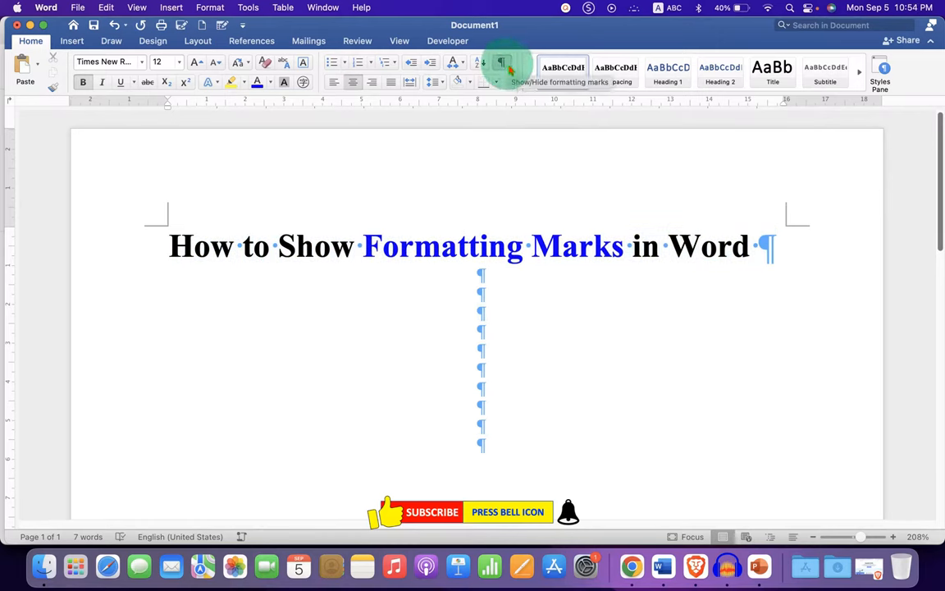
pyautogui.click(502, 62)
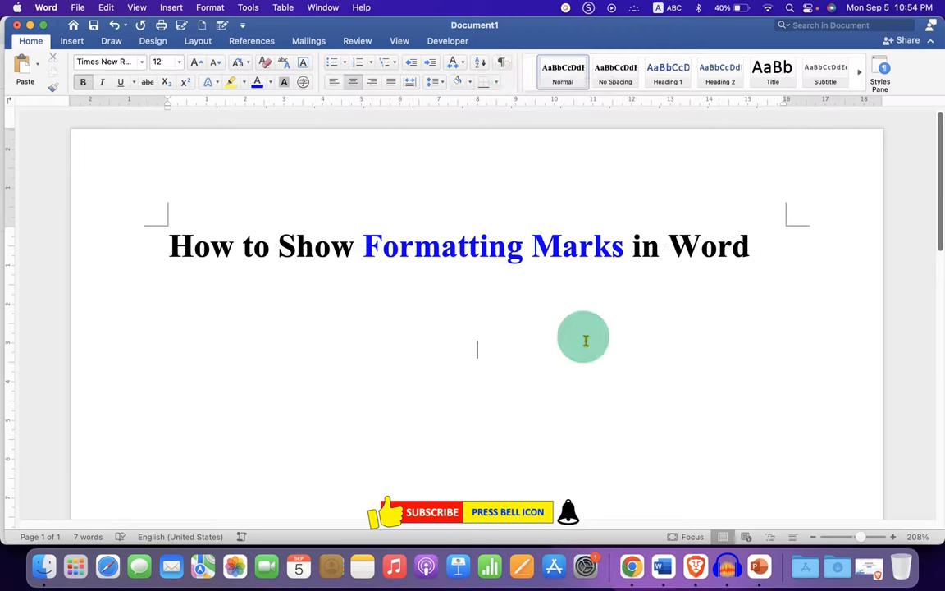
pyautogui.moveTo(604, 404)
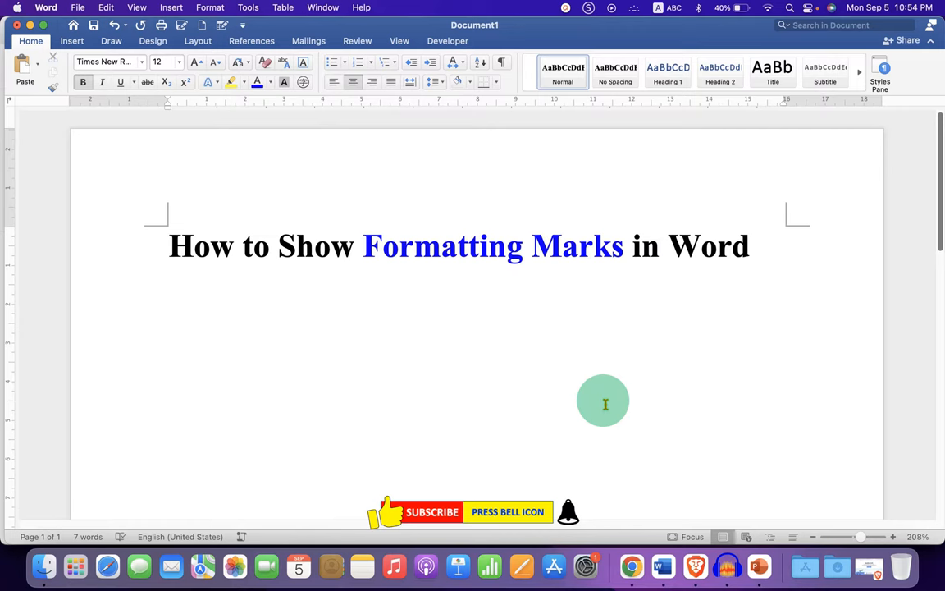
pyautogui.click(476, 349)
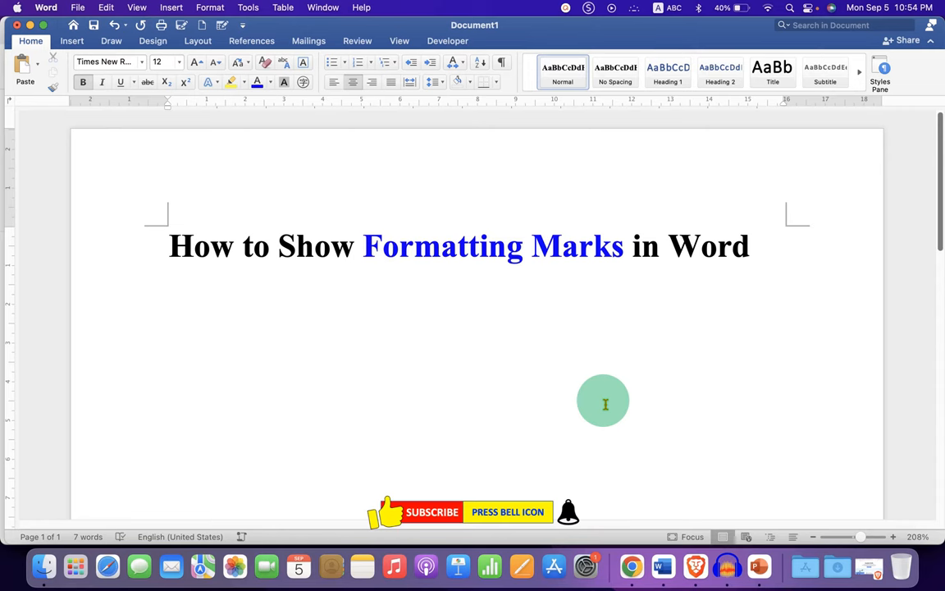
pyautogui.click(477, 350)
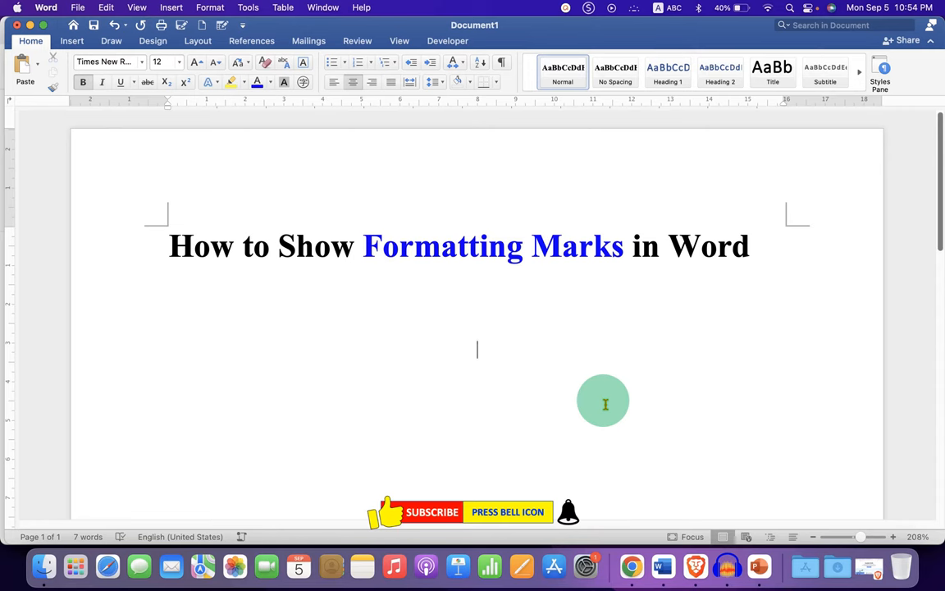